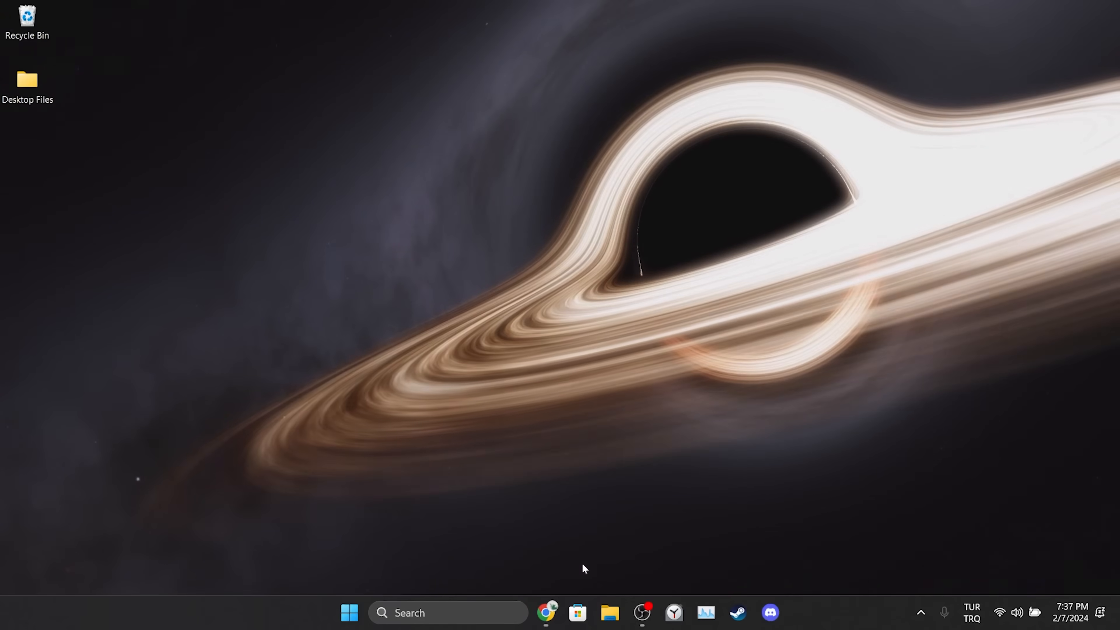
- Launch Chrome and reach the third-party cookies page under Privacy and security, scrolled down
left_click(546, 614)
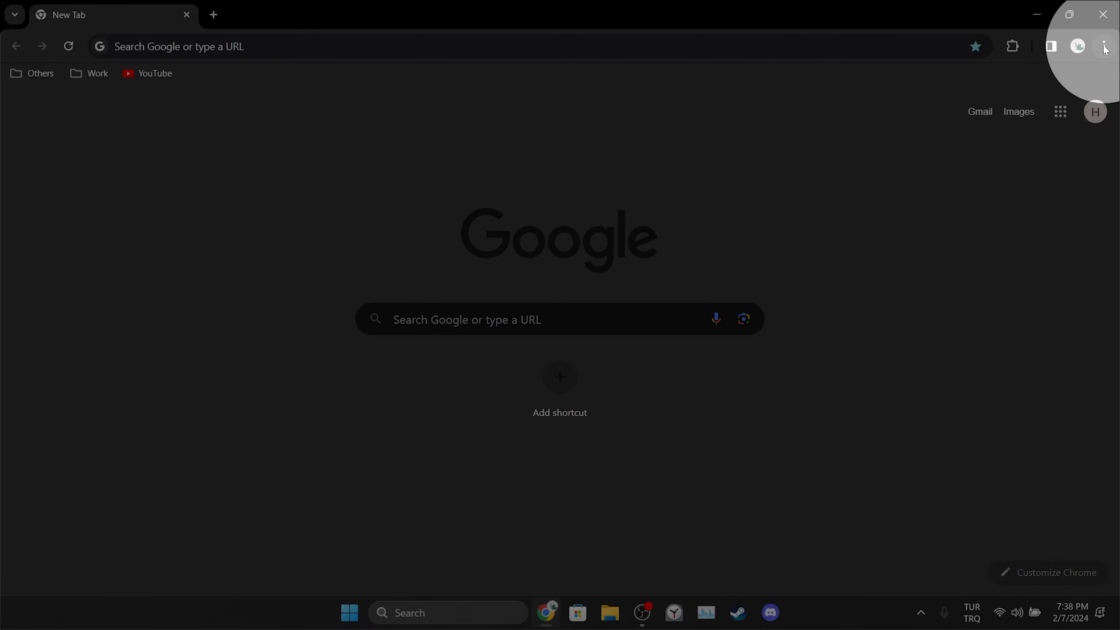
left_click(1103, 47)
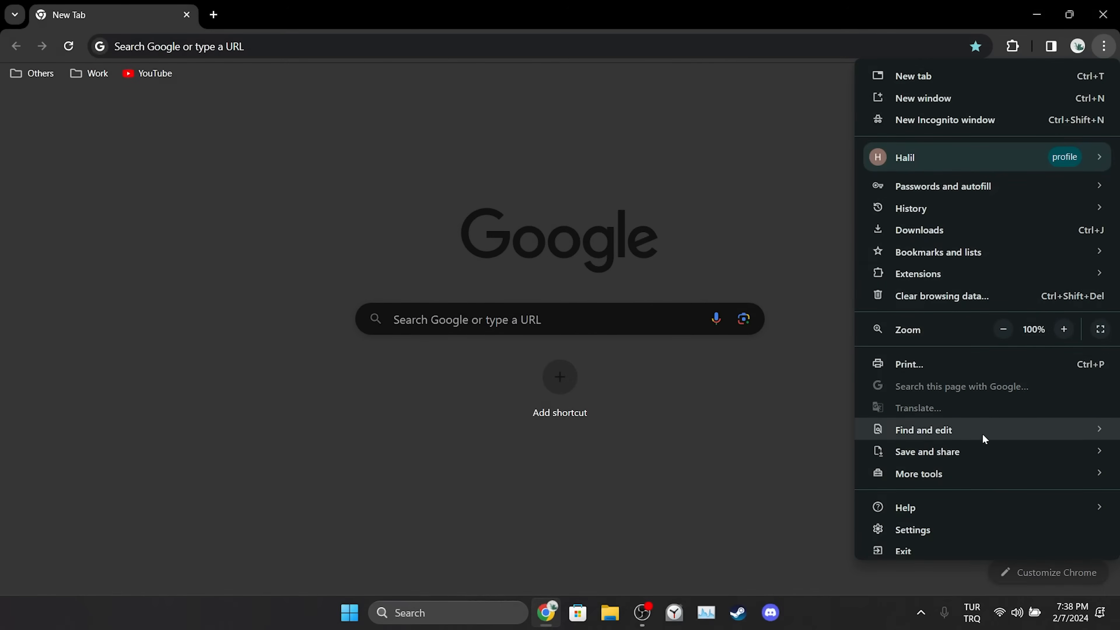
left_click(913, 529)
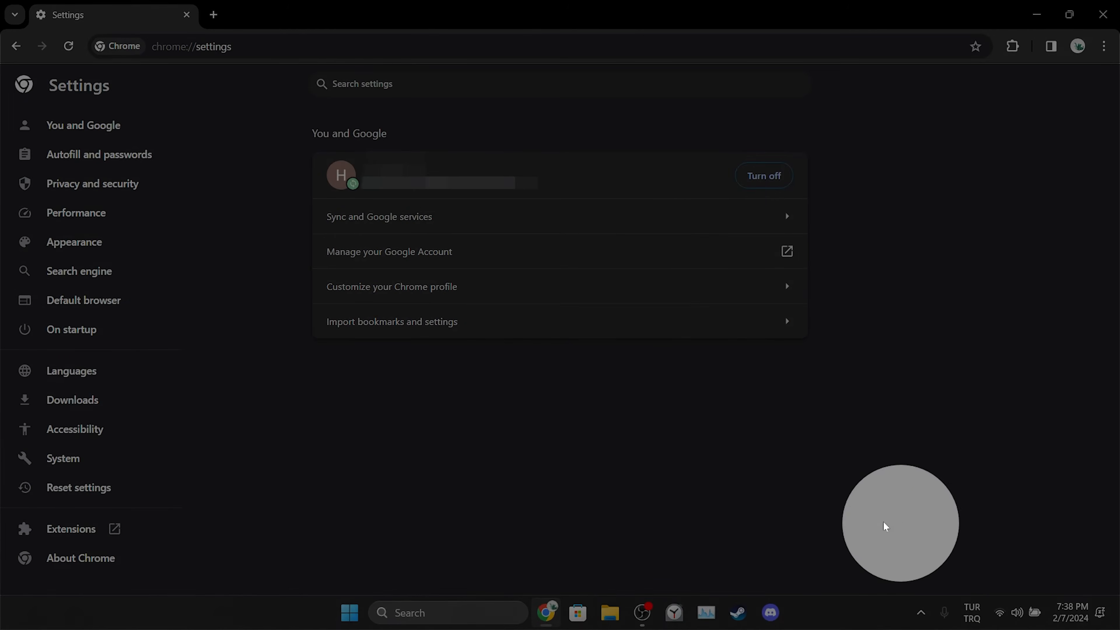
left_click(92, 183)
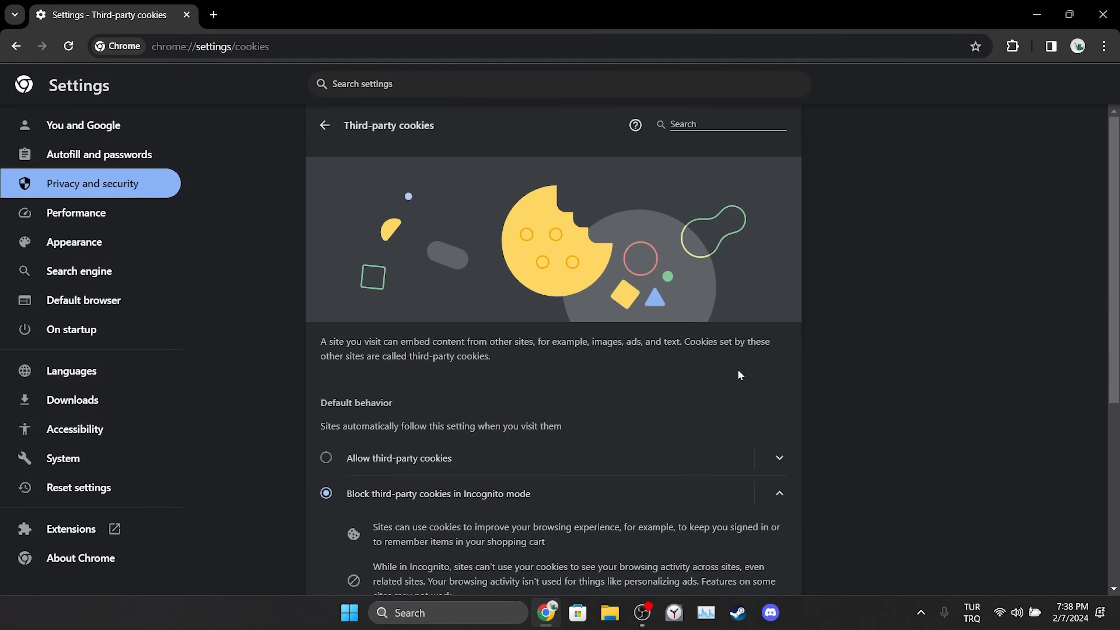
scroll("down", 3)
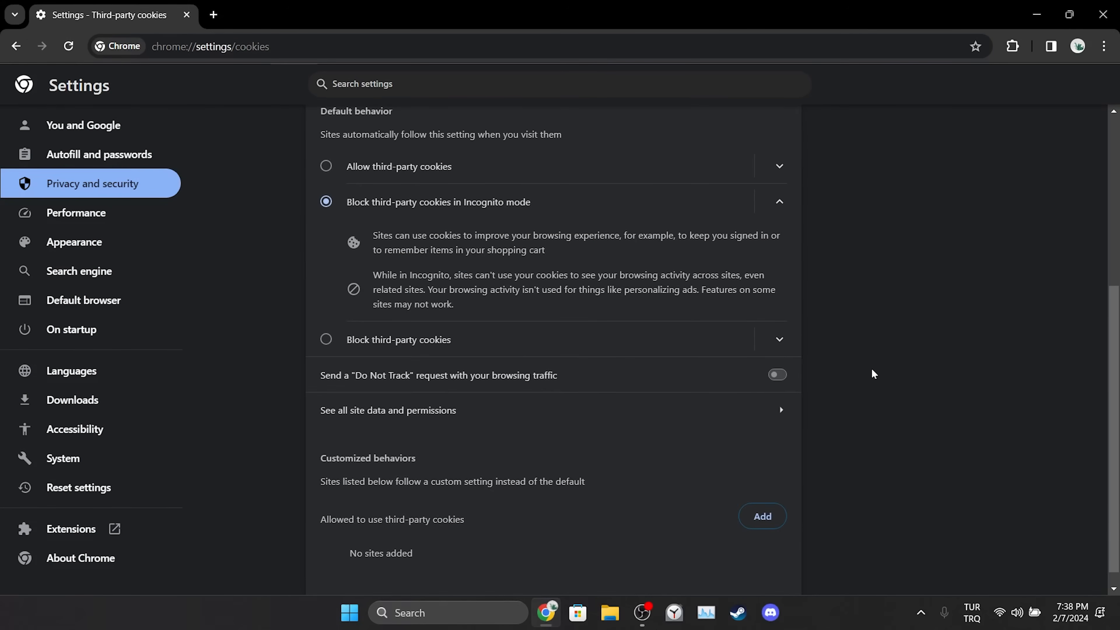
- Filter all site data by 'whats' and delete whatsapp.com's stored data and permissions
left_click(388, 410)
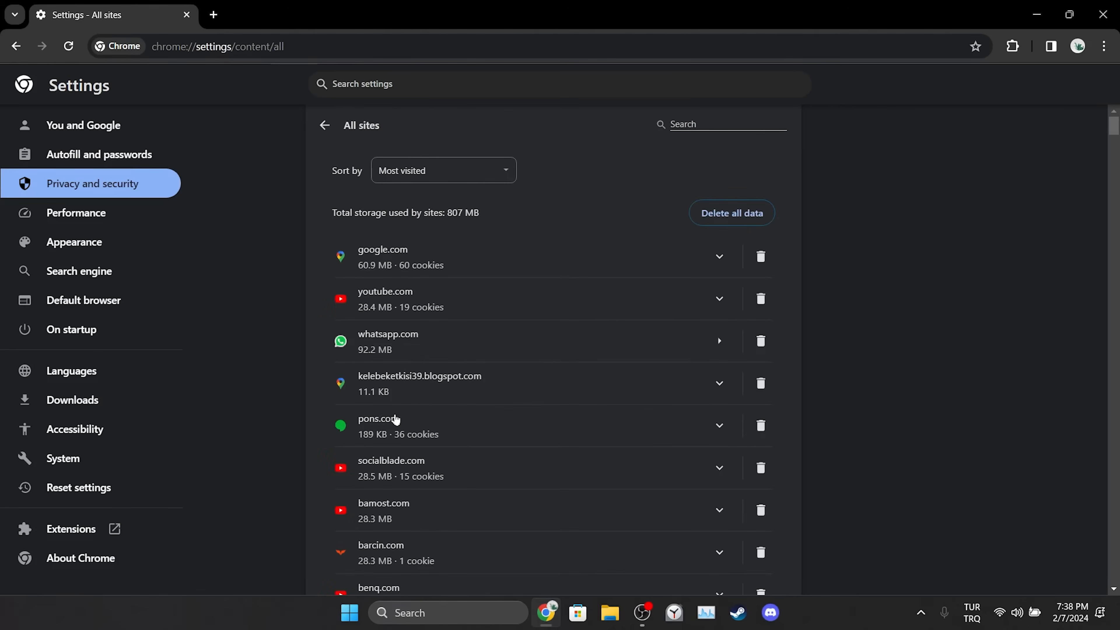
left_click(722, 124)
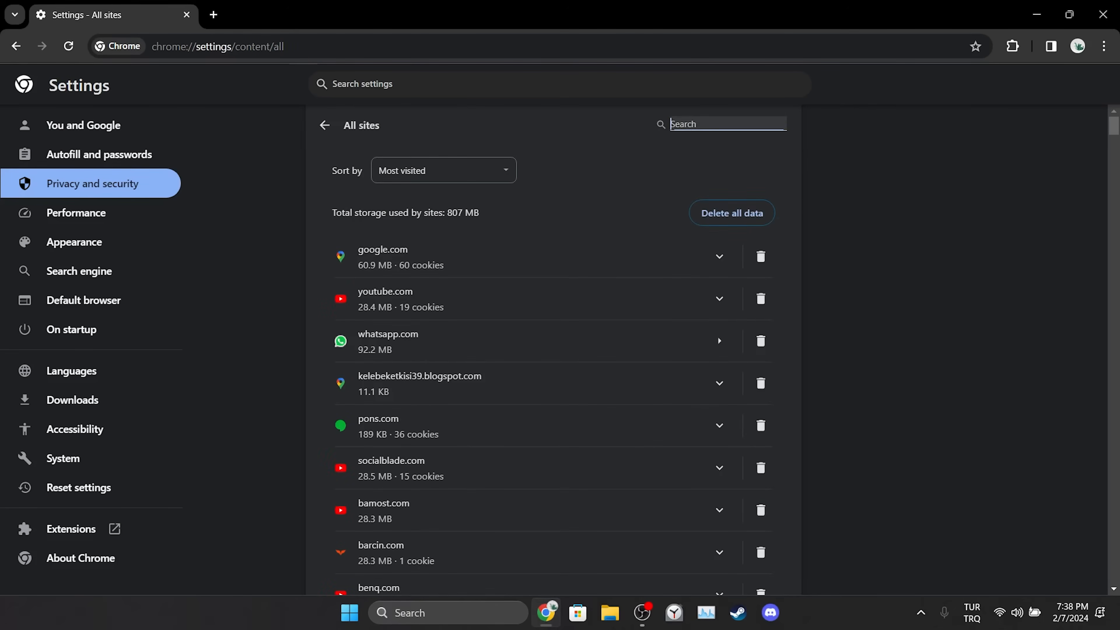
type("whatsapp")
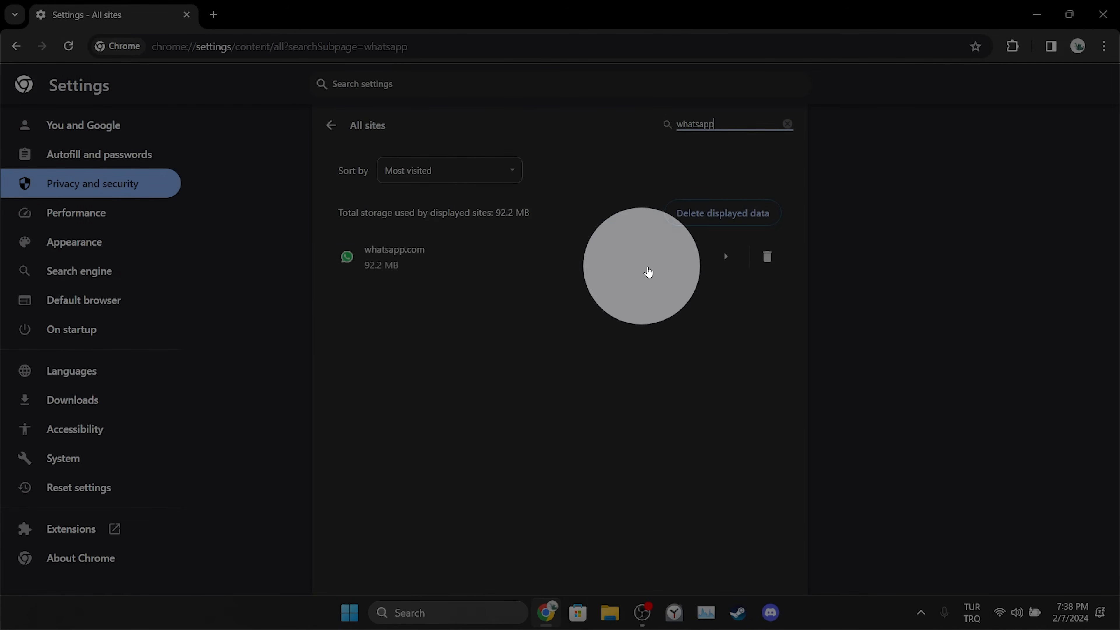
left_click(766, 257)
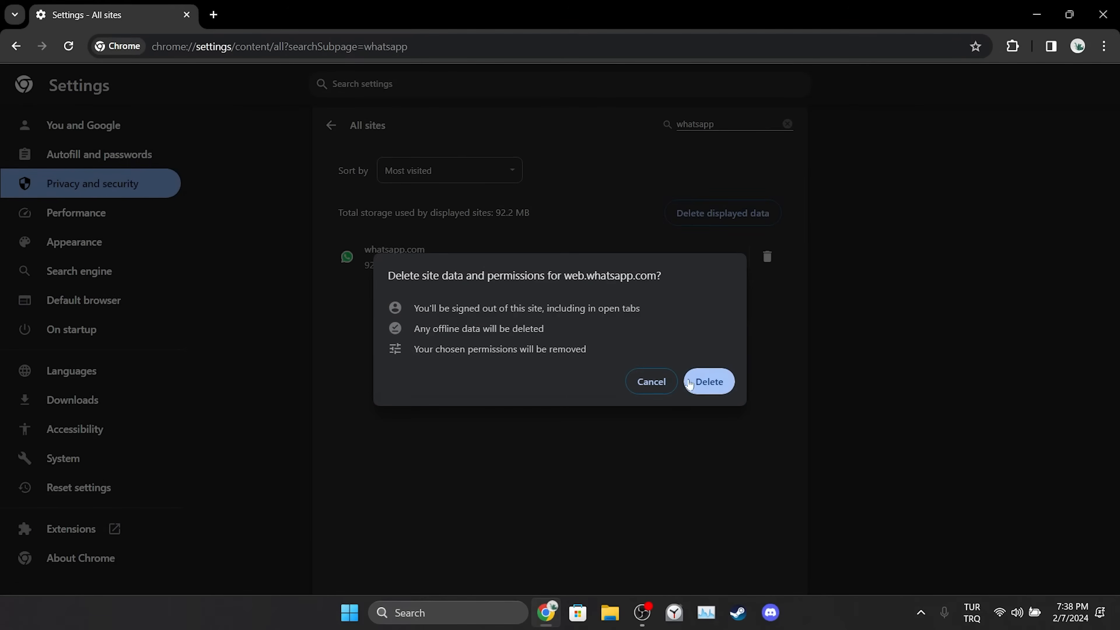
left_click(707, 381)
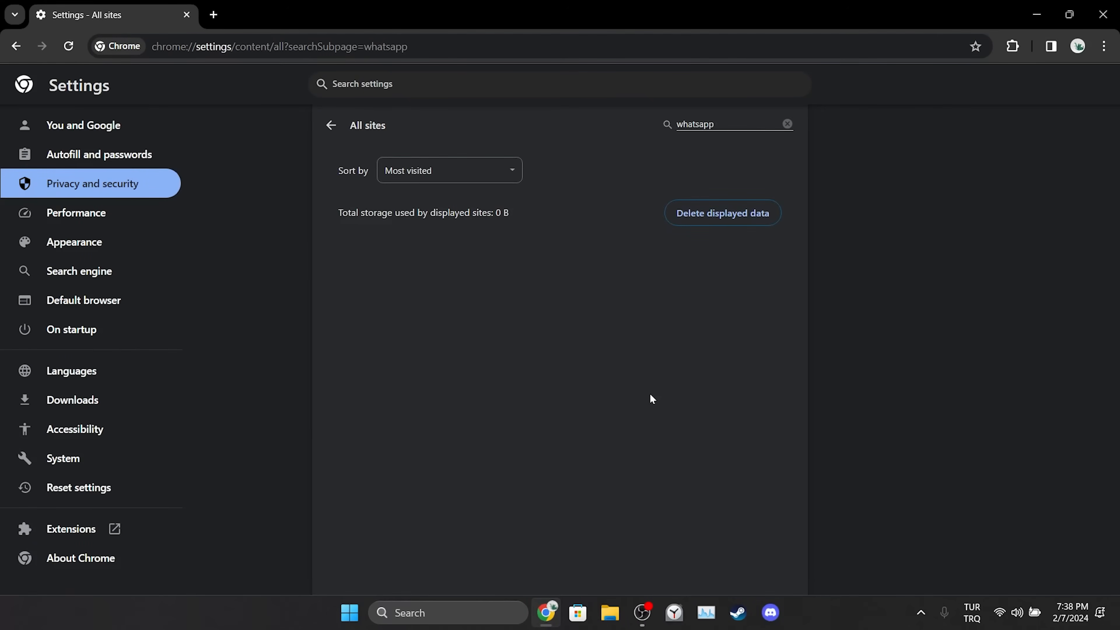
- Show the System settings where hardware acceleration is switched off
left_click(63, 458)
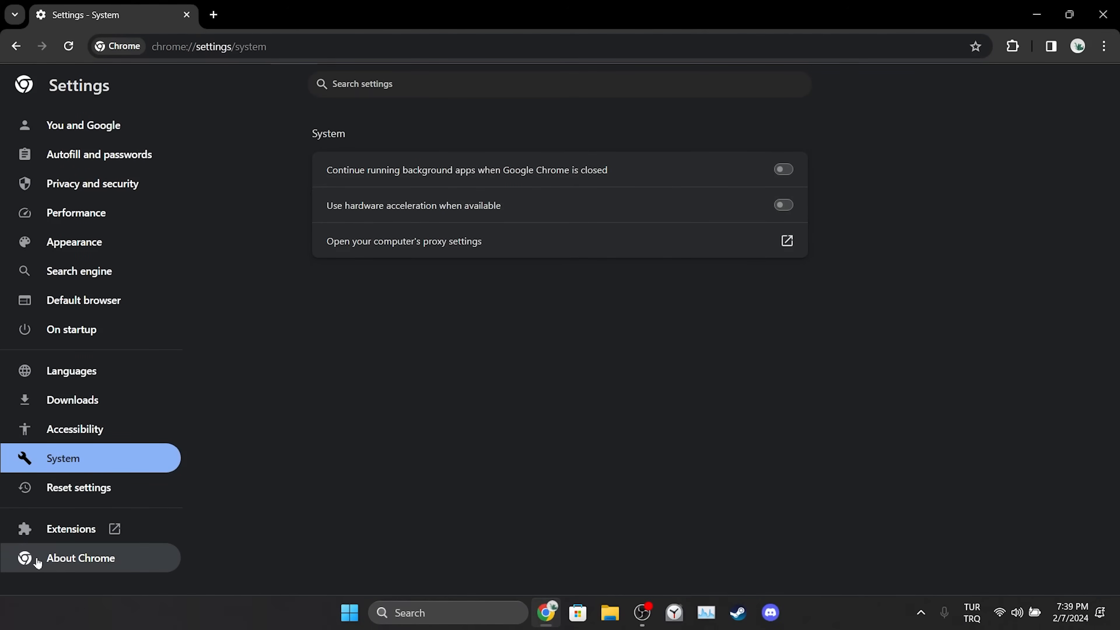
- Confirm via About Chrome that the browser is up to date at version 121.0.6167.161
left_click(80, 557)
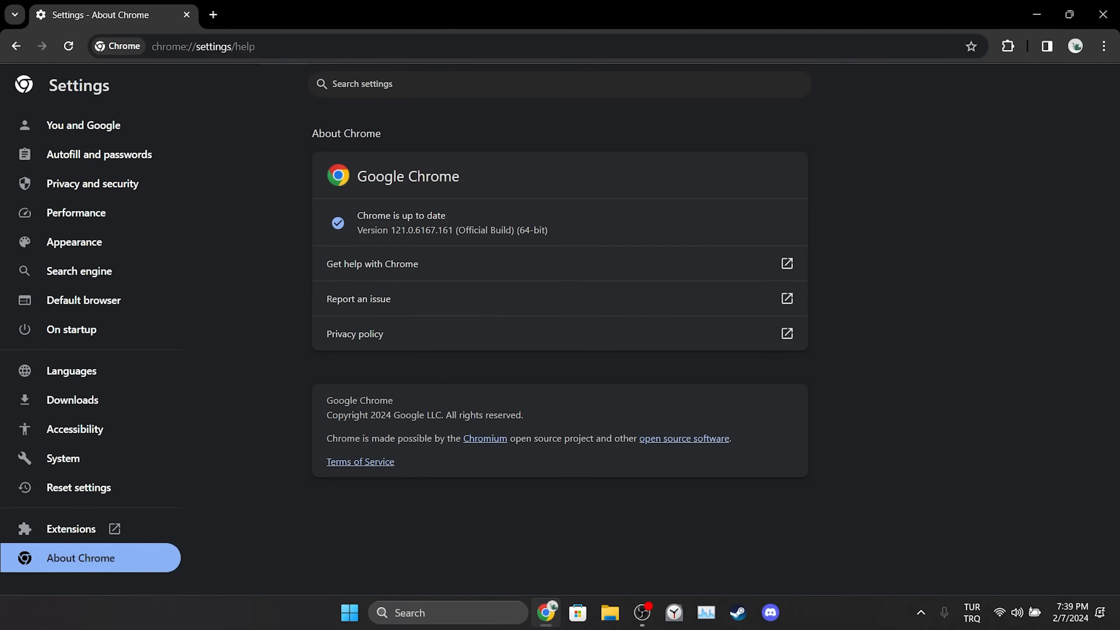
mouse_move(837, 227)
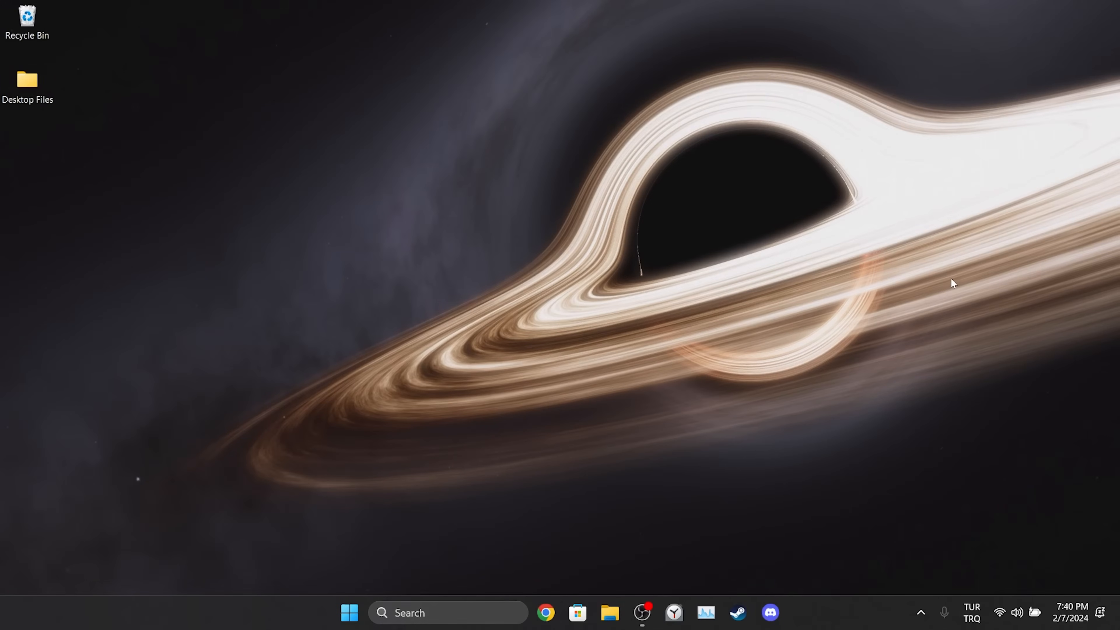
mouse_move(670, 491)
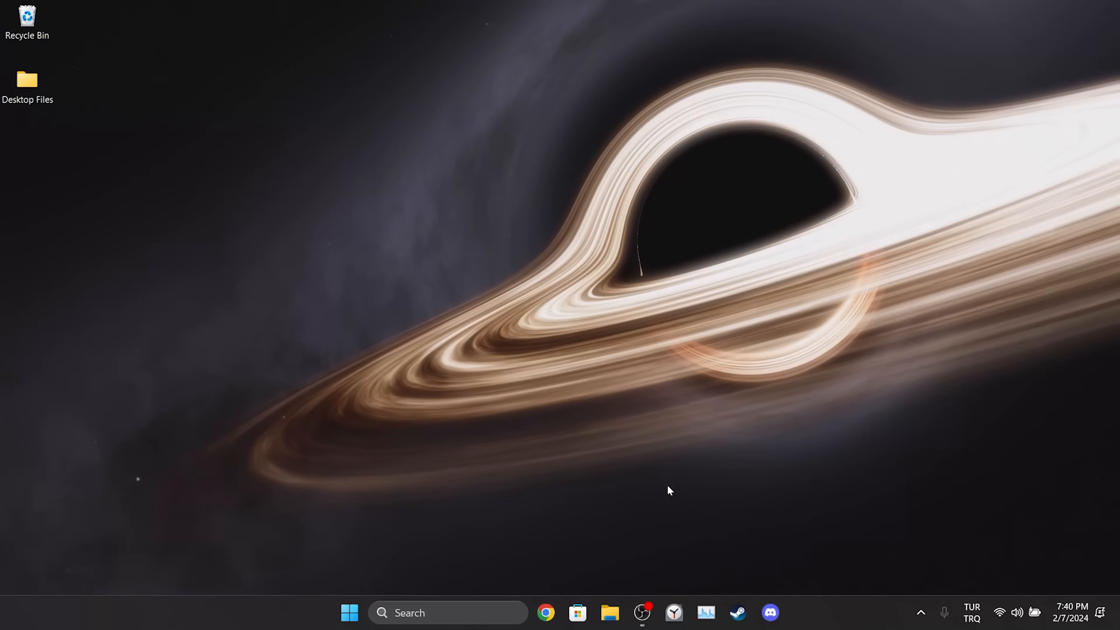
- Reach Network and Sharing Center from Control Panel and view the active Wi-Fi connection's status
type("control panel")
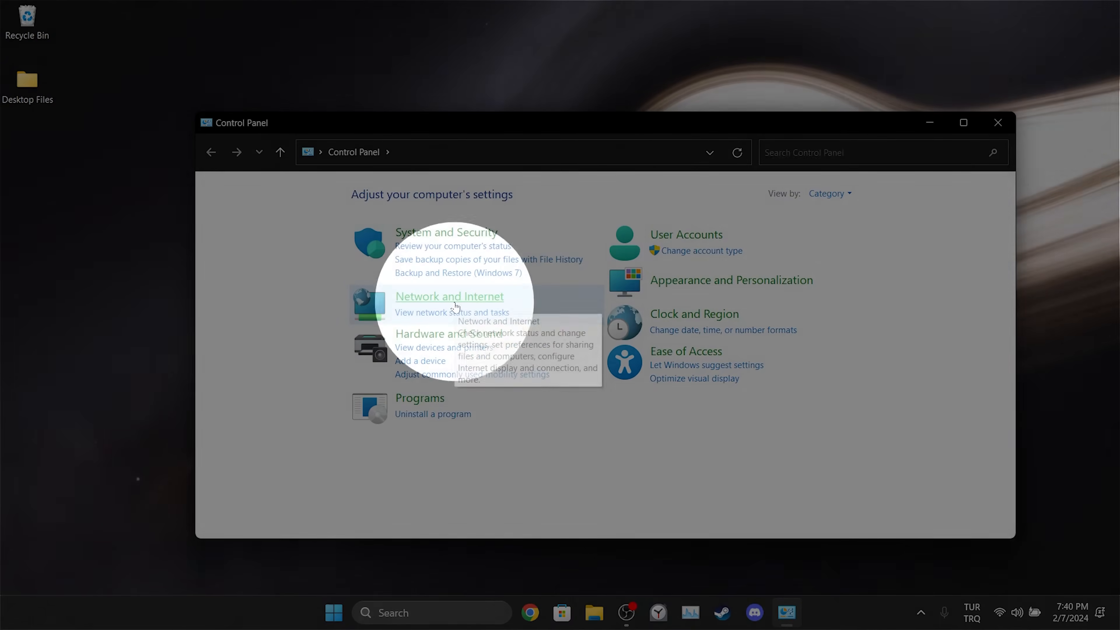
left_click(449, 296)
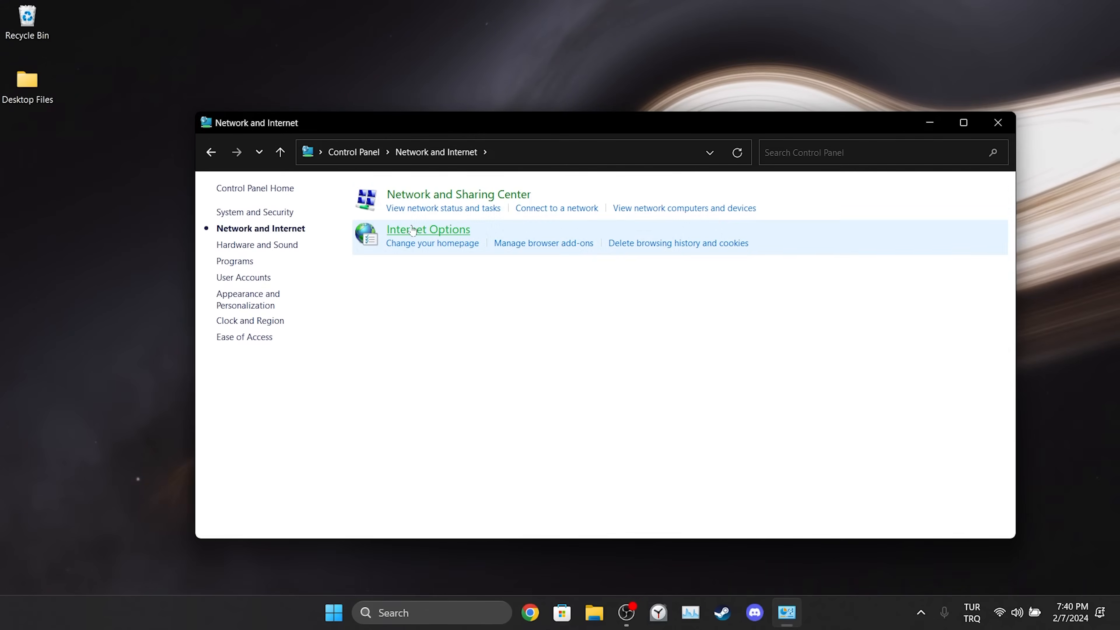
left_click(459, 193)
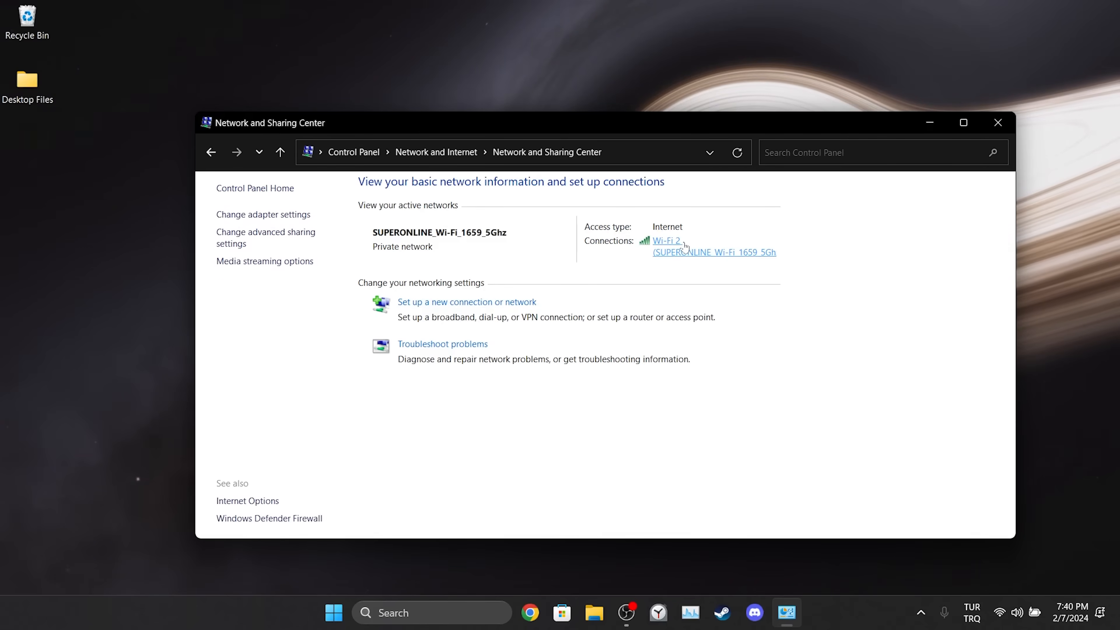
left_click(666, 241)
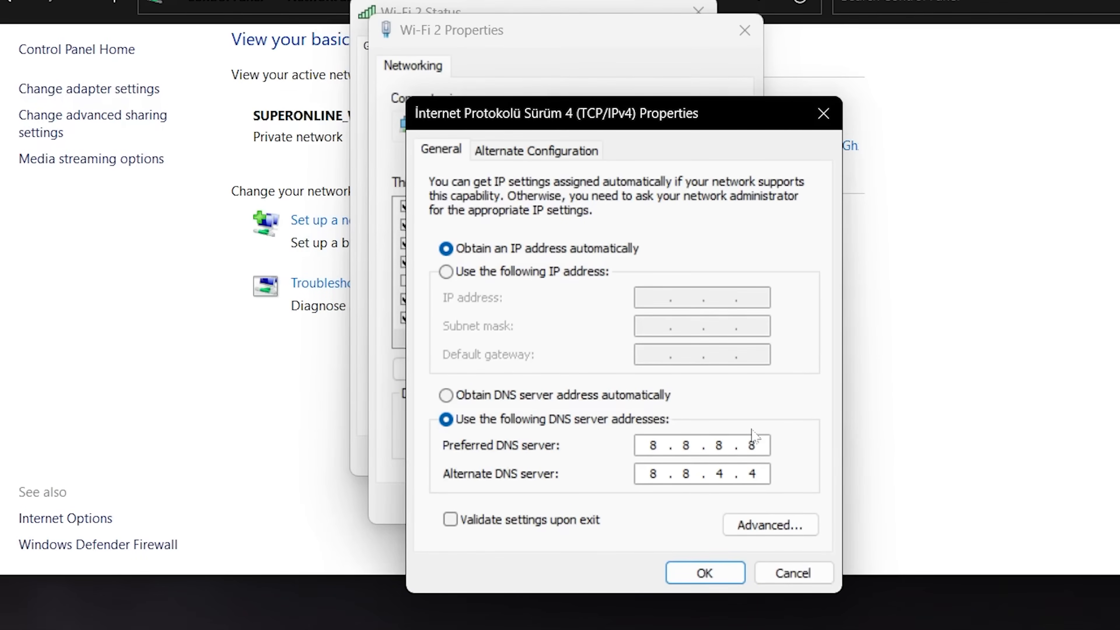
mouse_move(820, 504)
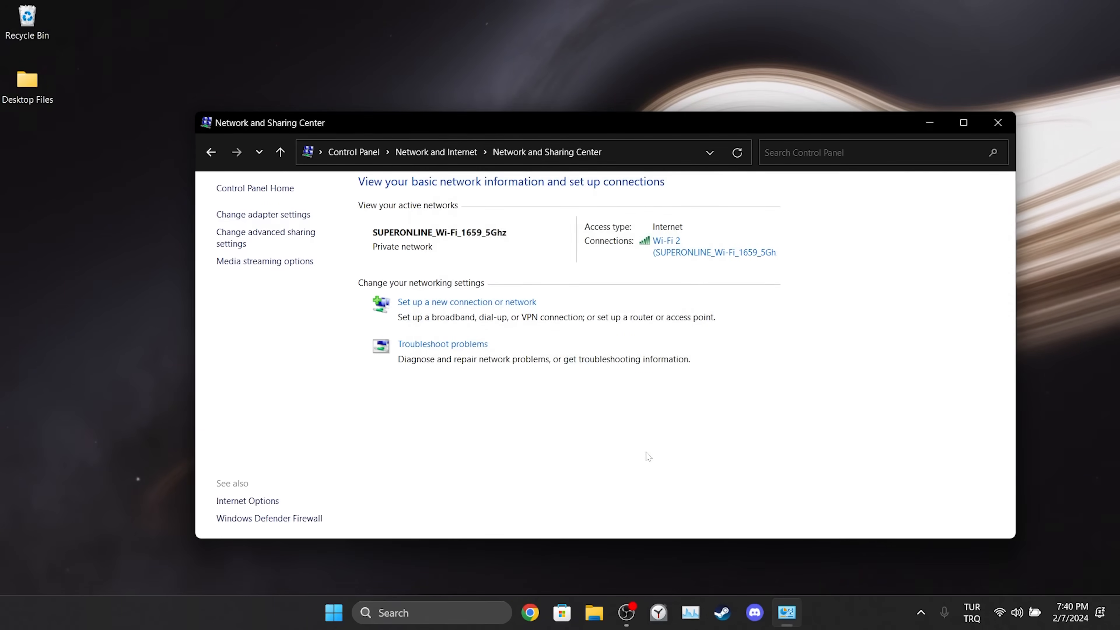
mouse_move(867, 343)
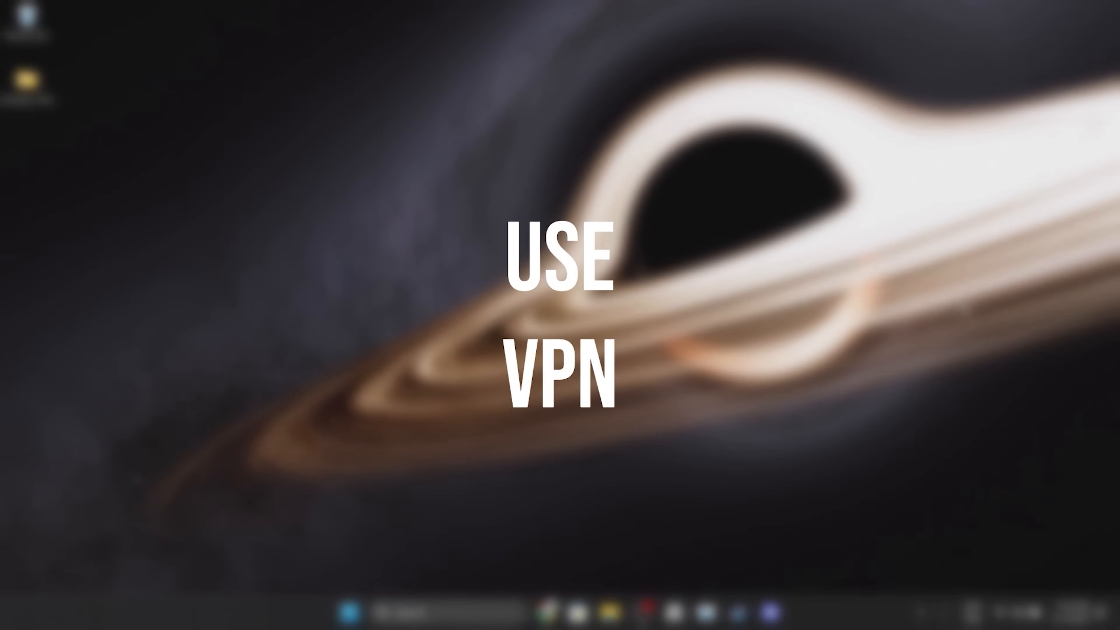
- Reopen Chrome and go to the Chrome Web Store from the Google search results
left_click(546, 613)
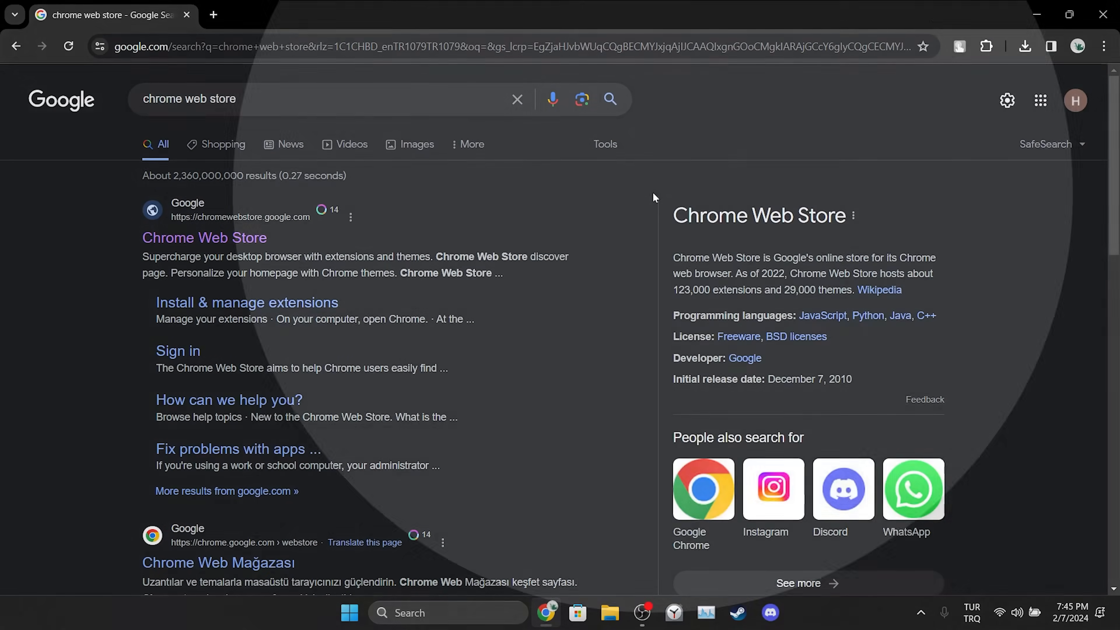
left_click(203, 237)
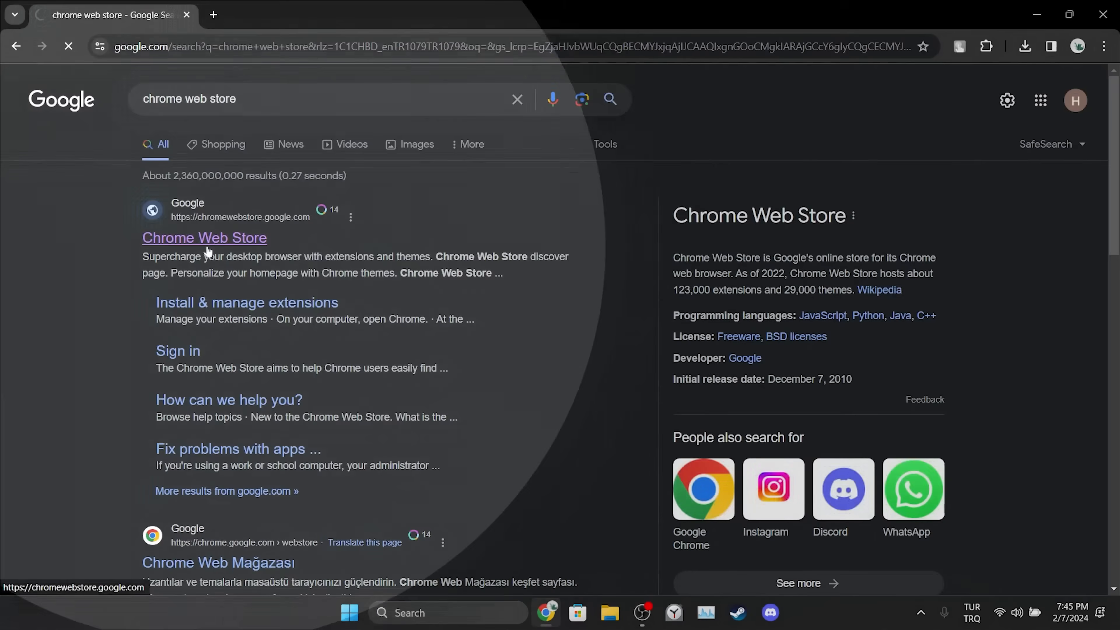
left_click(205, 238)
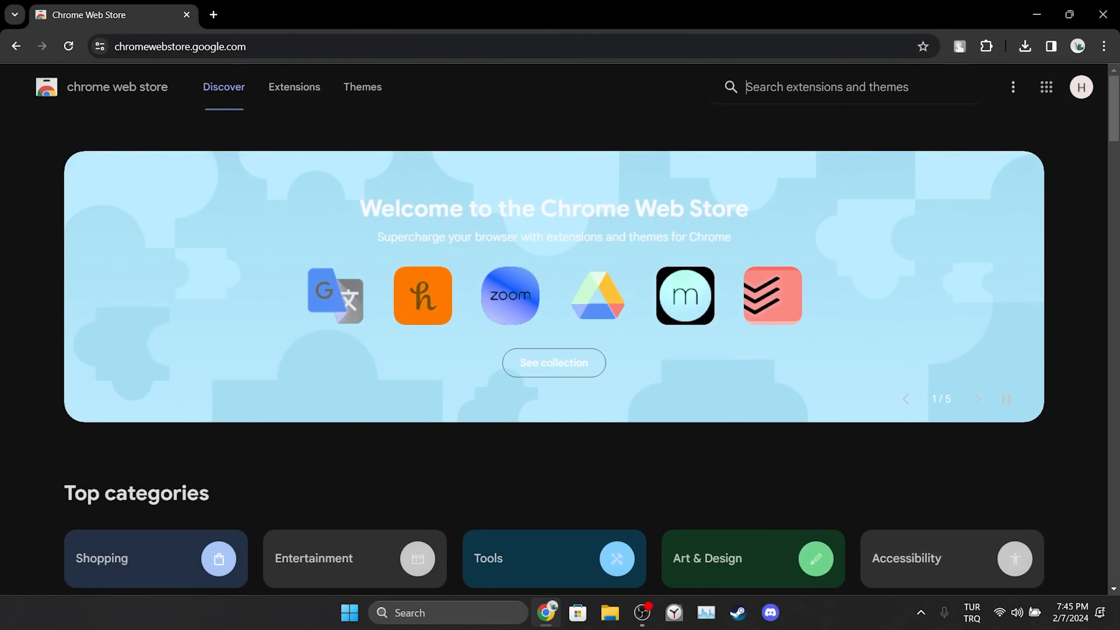
- Search the store for 'vpn' and add the NordVPN extension to Chrome
type("vpn")
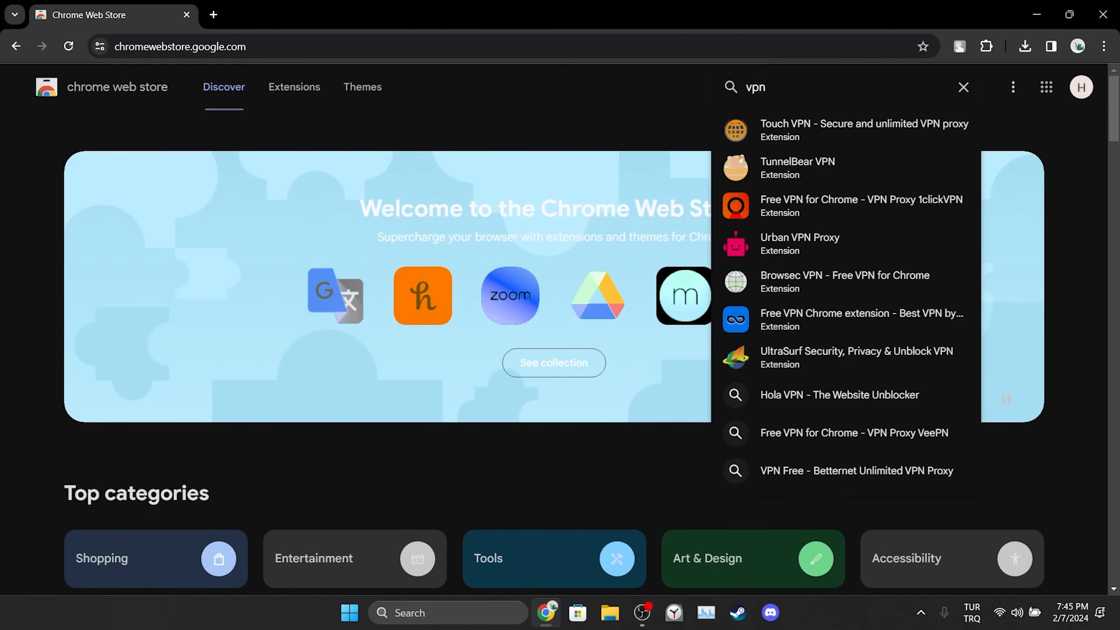
key("Enter")
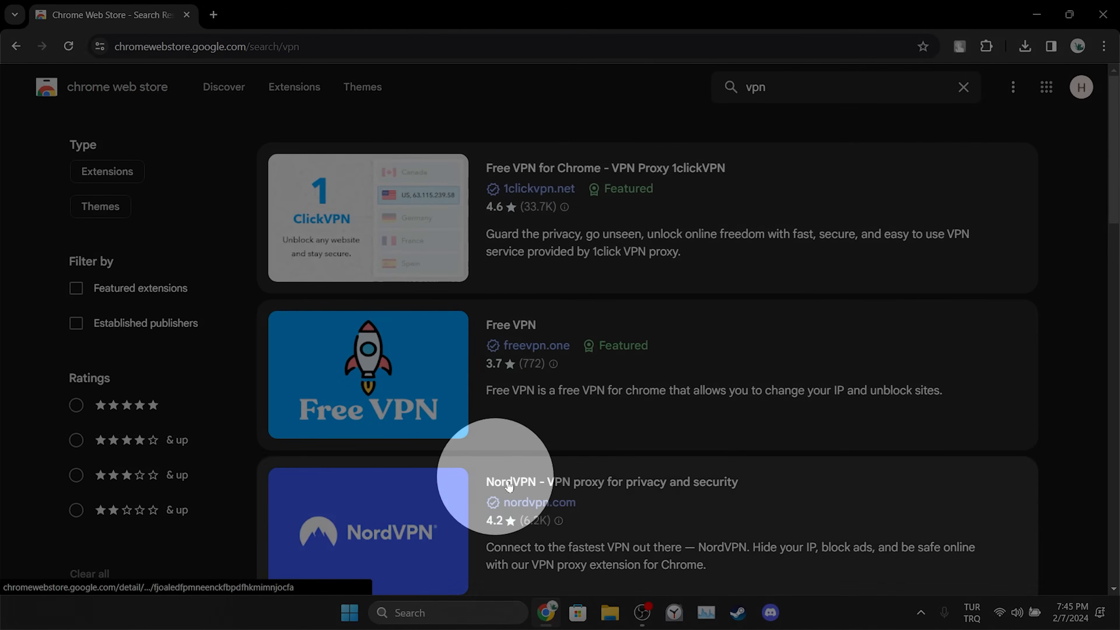
left_click(510, 482)
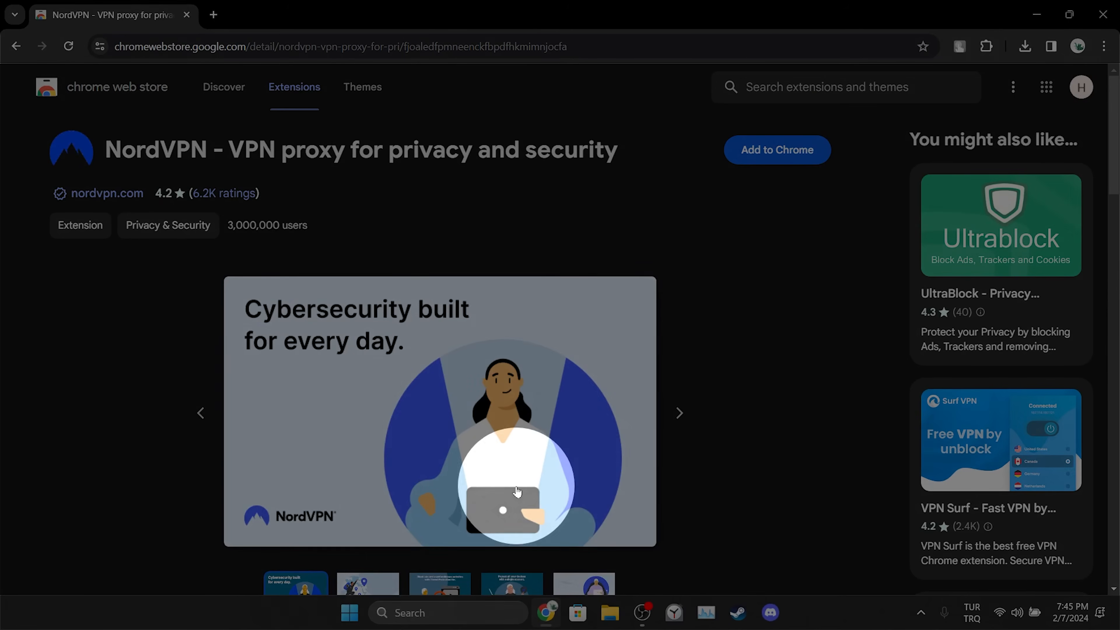
left_click(776, 149)
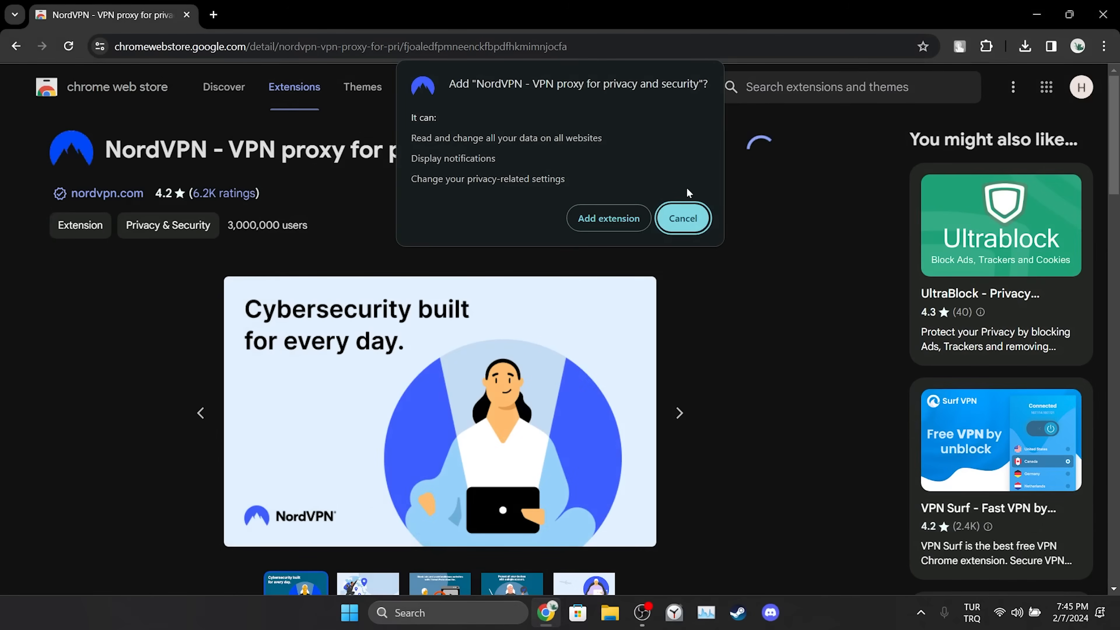
left_click(608, 218)
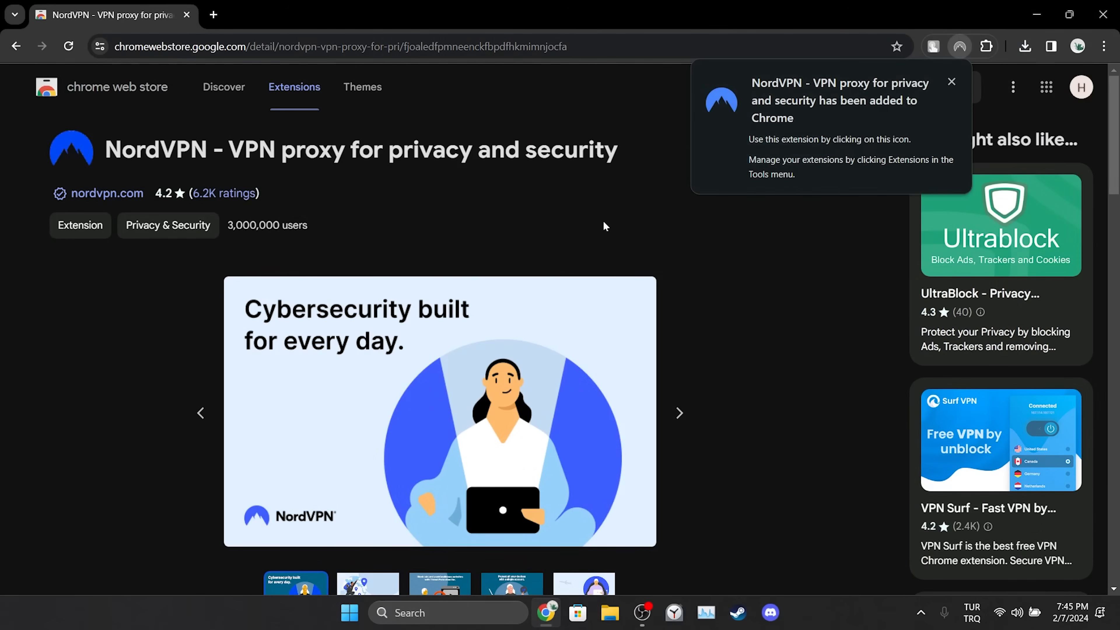
mouse_move(613, 218)
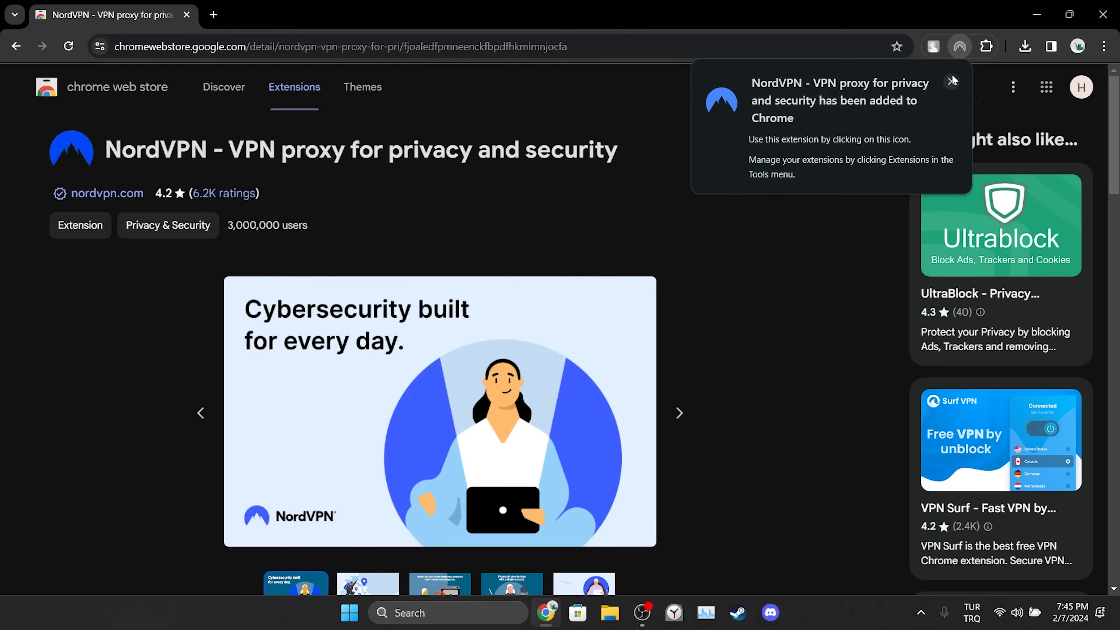
- Dismiss the extension-added notice and connect through the VPN extension
left_click(959, 46)
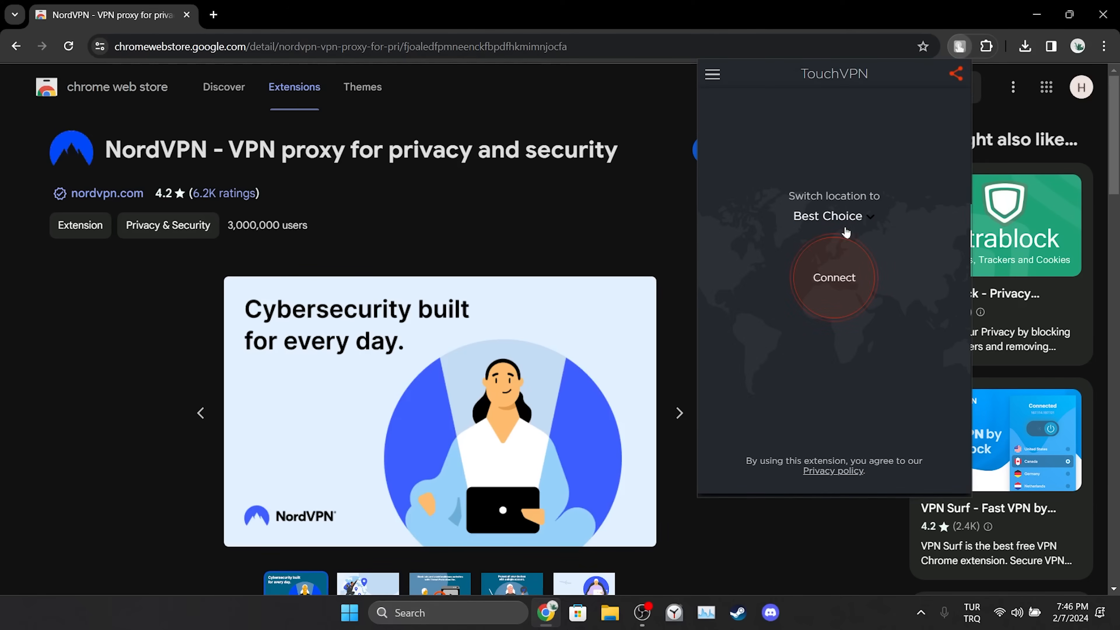
left_click(833, 278)
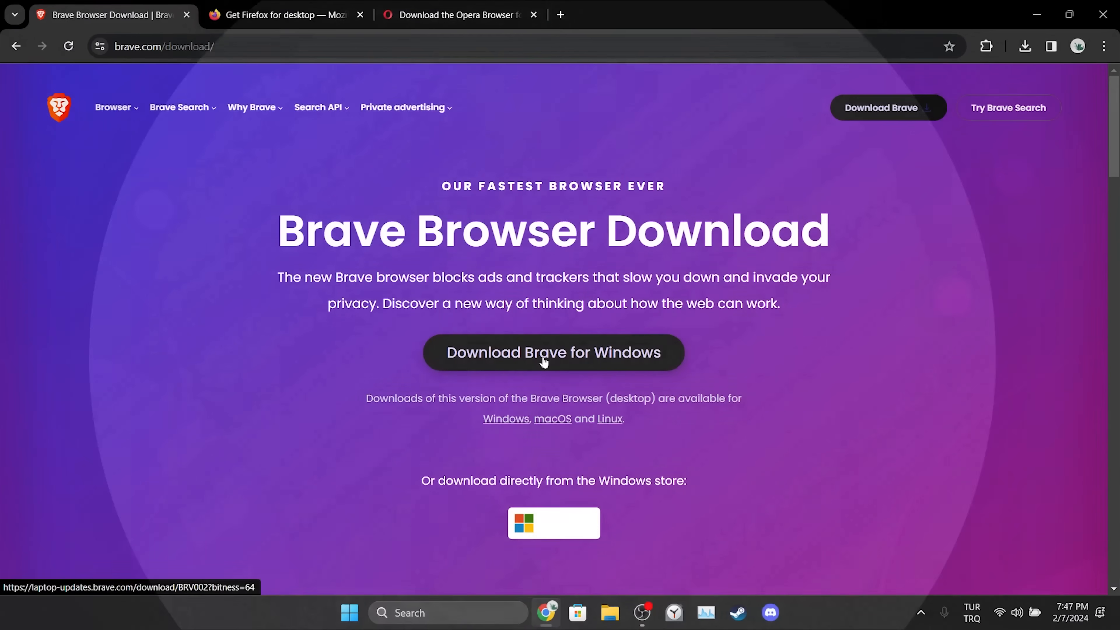
- Request the Brave for Windows and Firefox installer downloads from their tabs
left_click(284, 14)
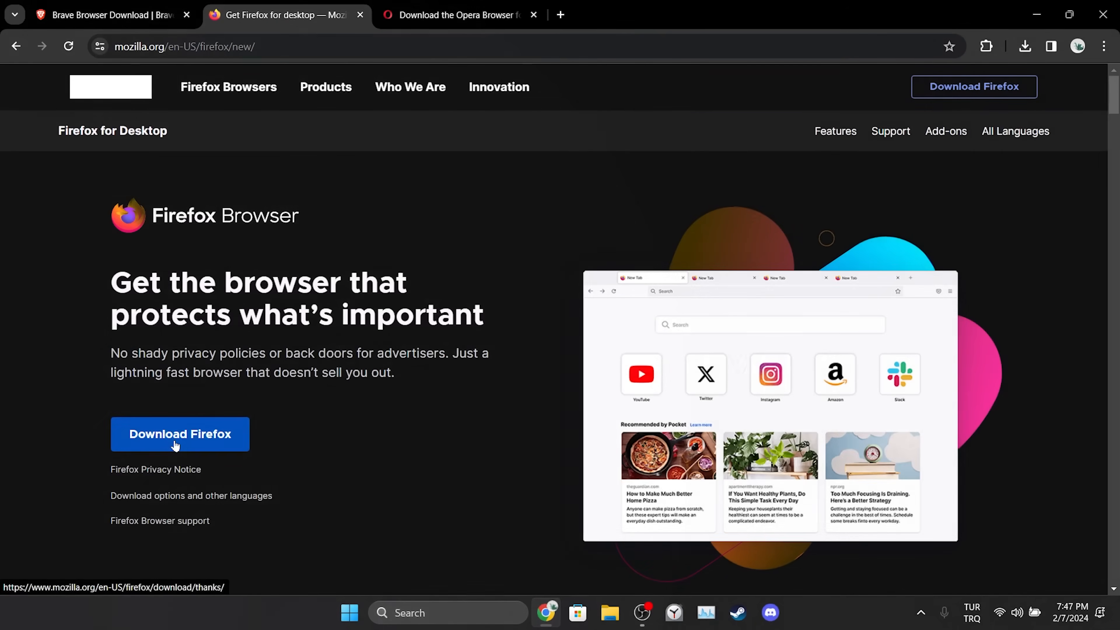
left_click(461, 14)
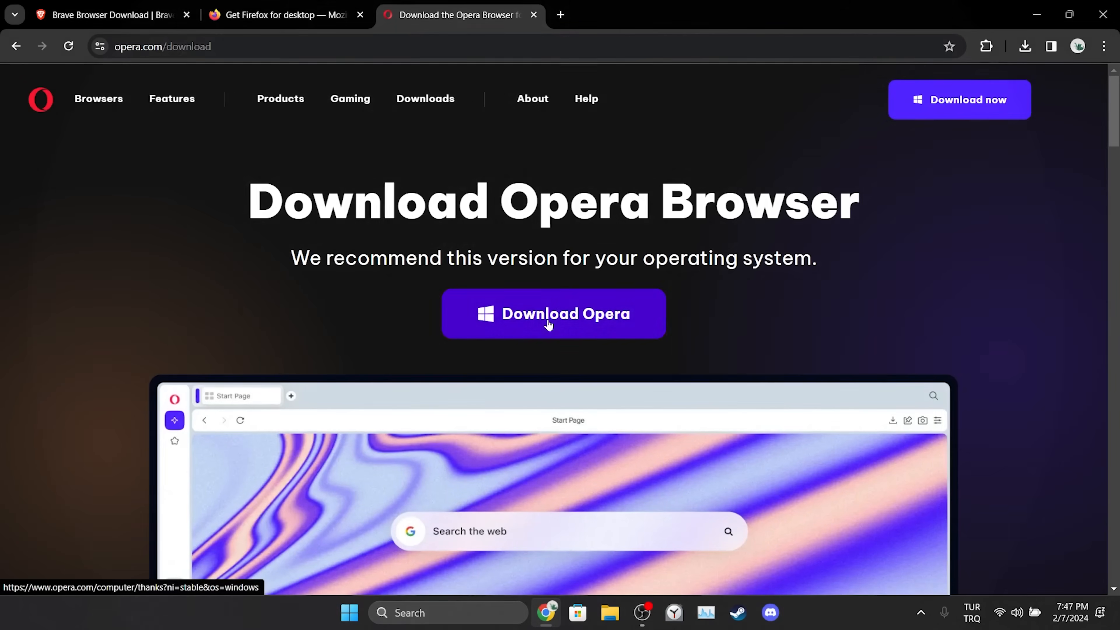
mouse_move(858, 324)
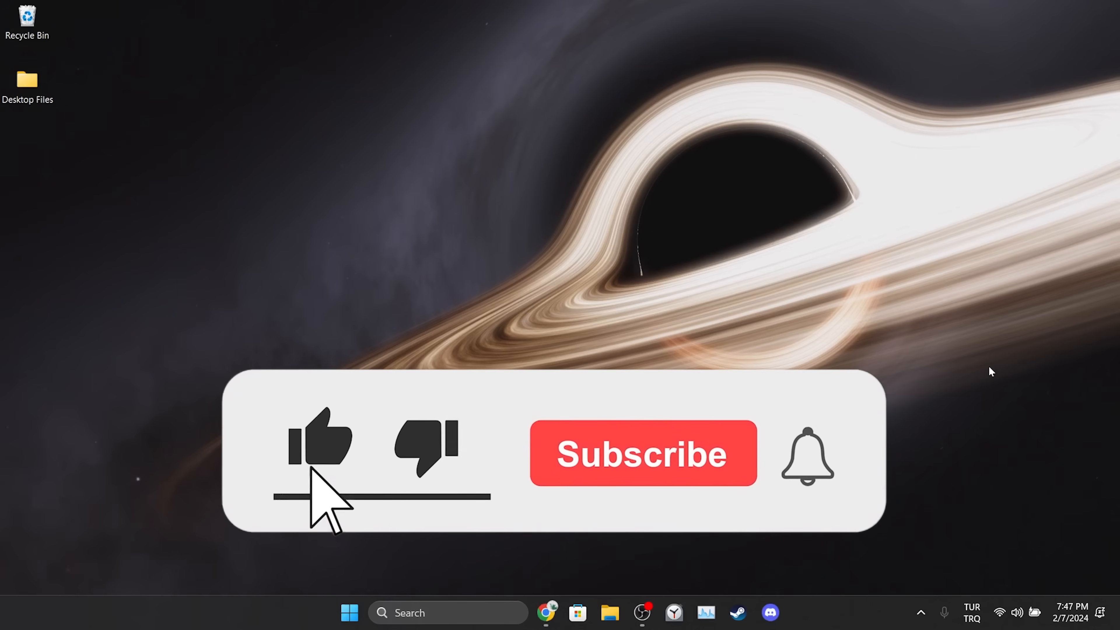
left_click(640, 452)
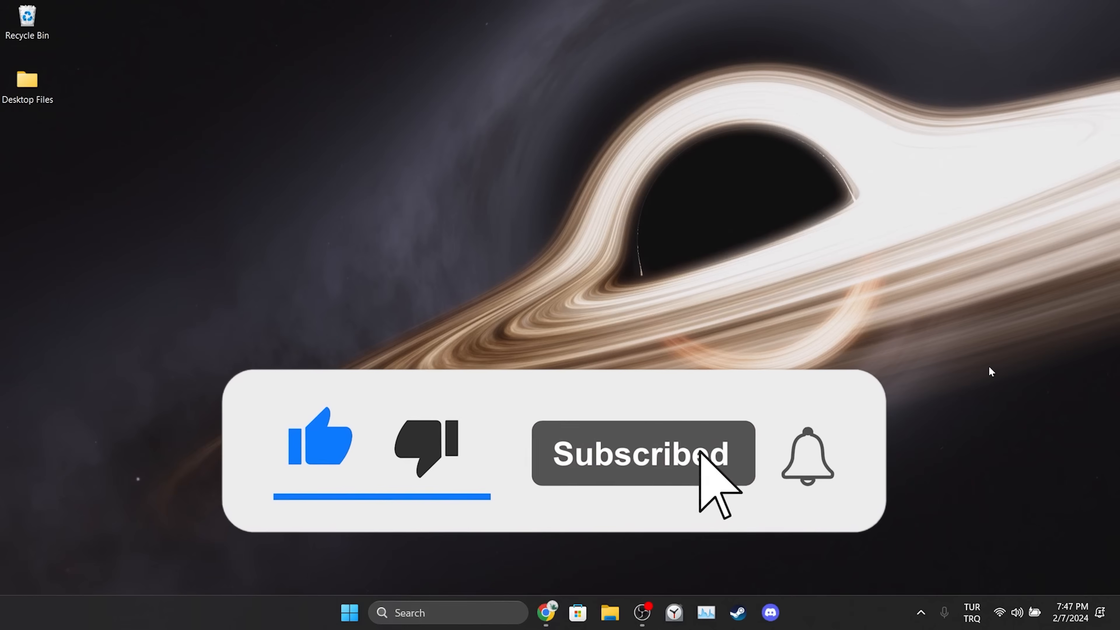